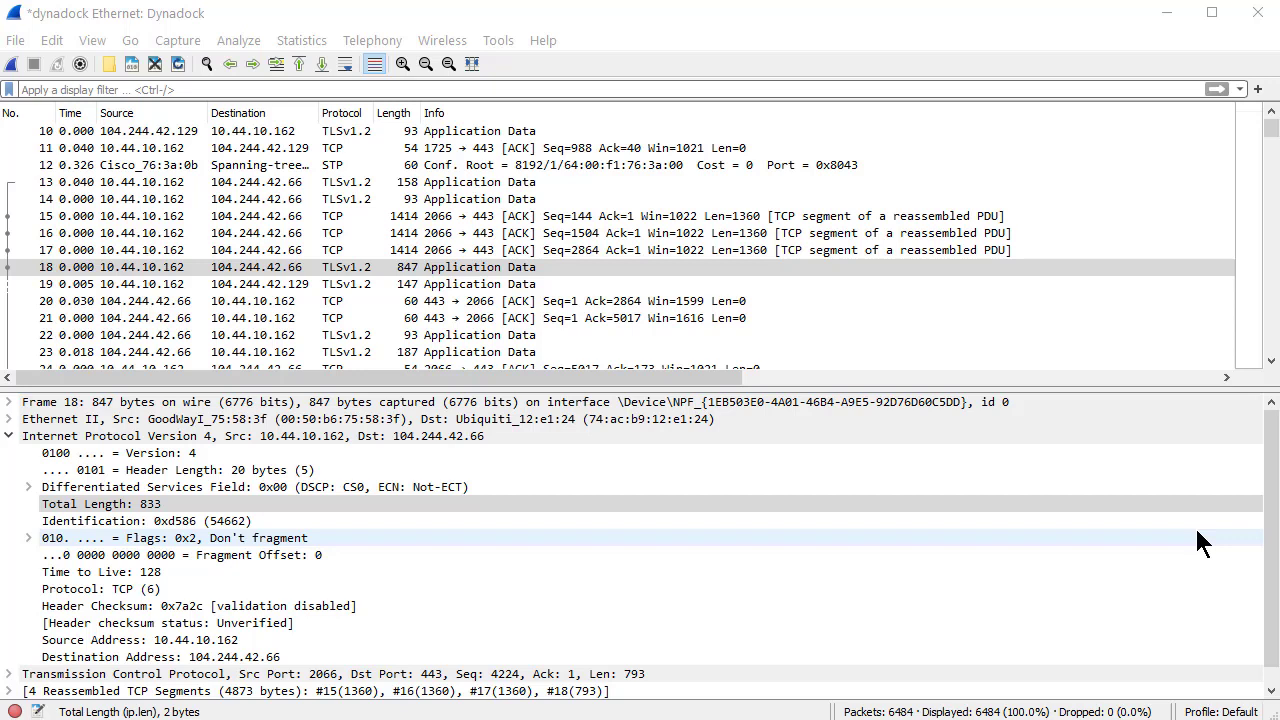
mouse_move(663, 250)
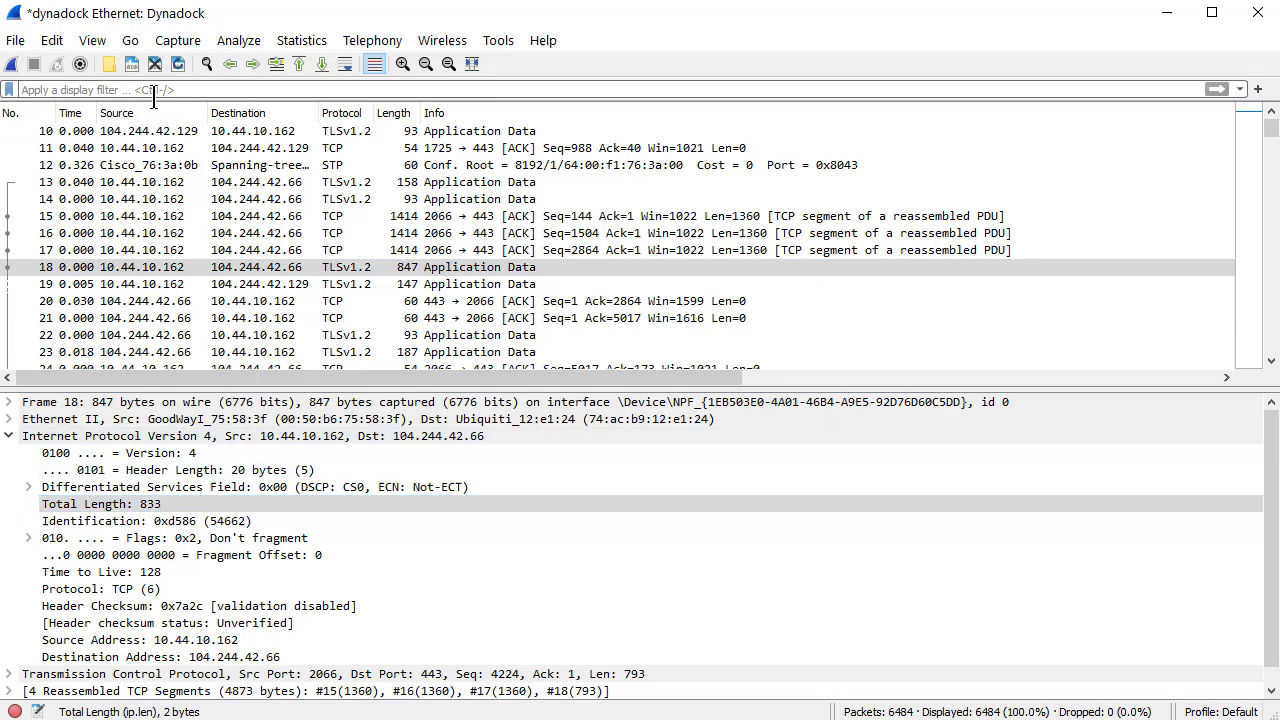
Enter the display filter ip.len == 833 using the autocomplete suggestion
text(ip.le)
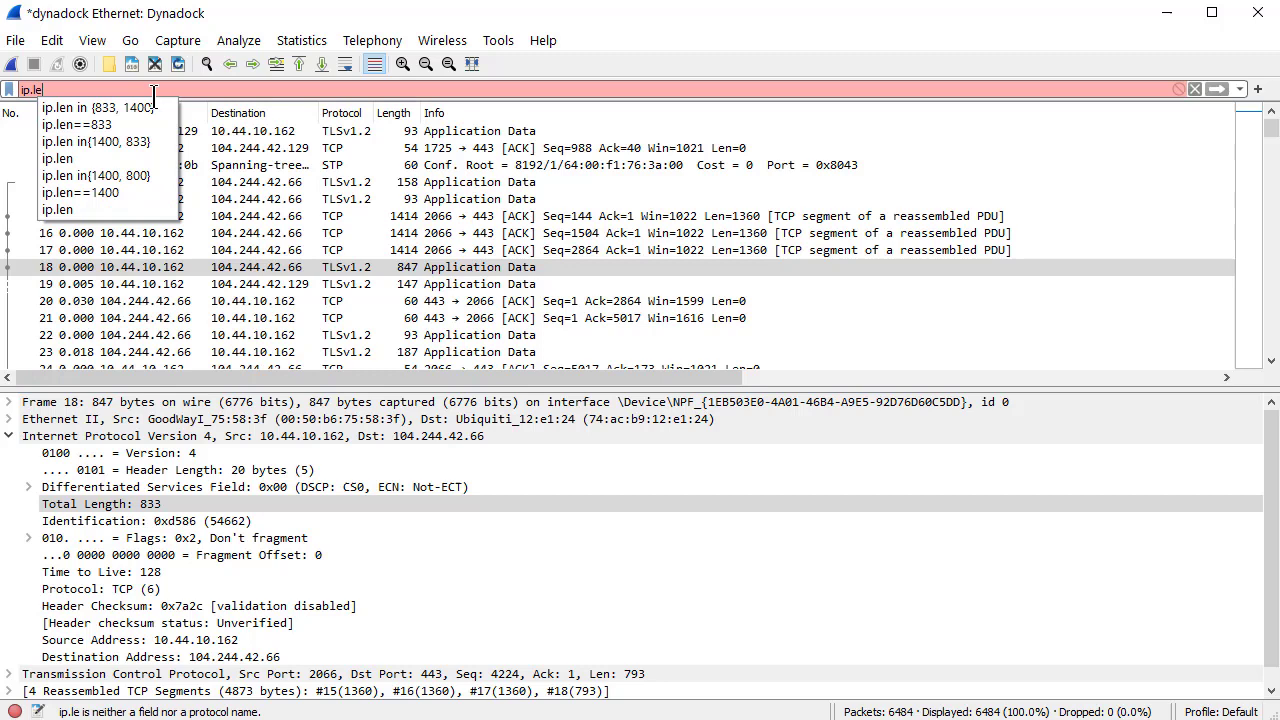
click(87, 124)
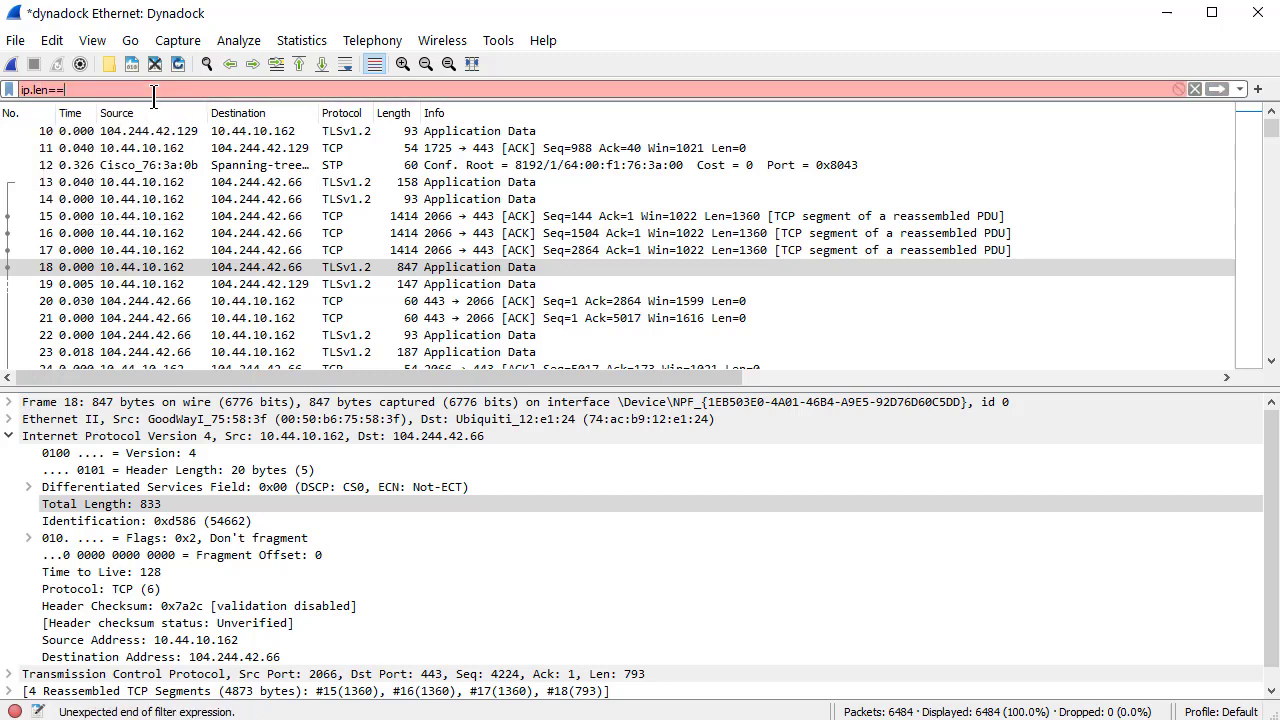
text(833)
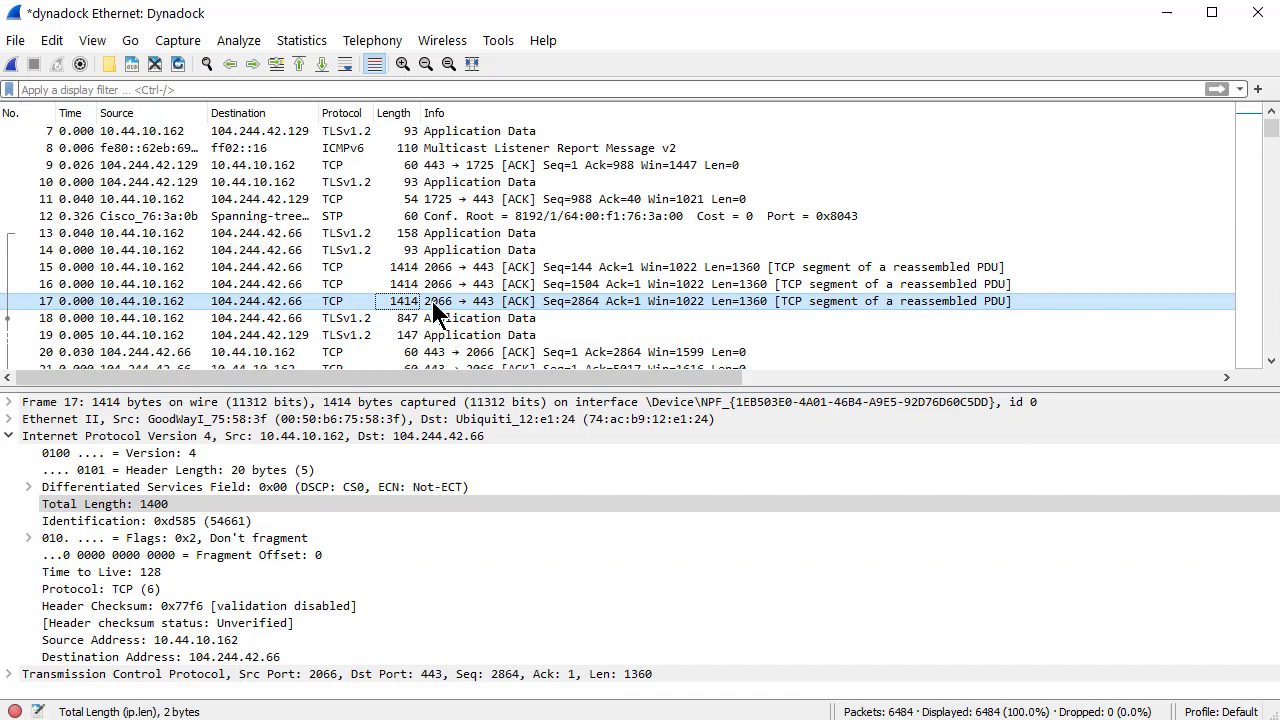
mouse_move(430, 322)
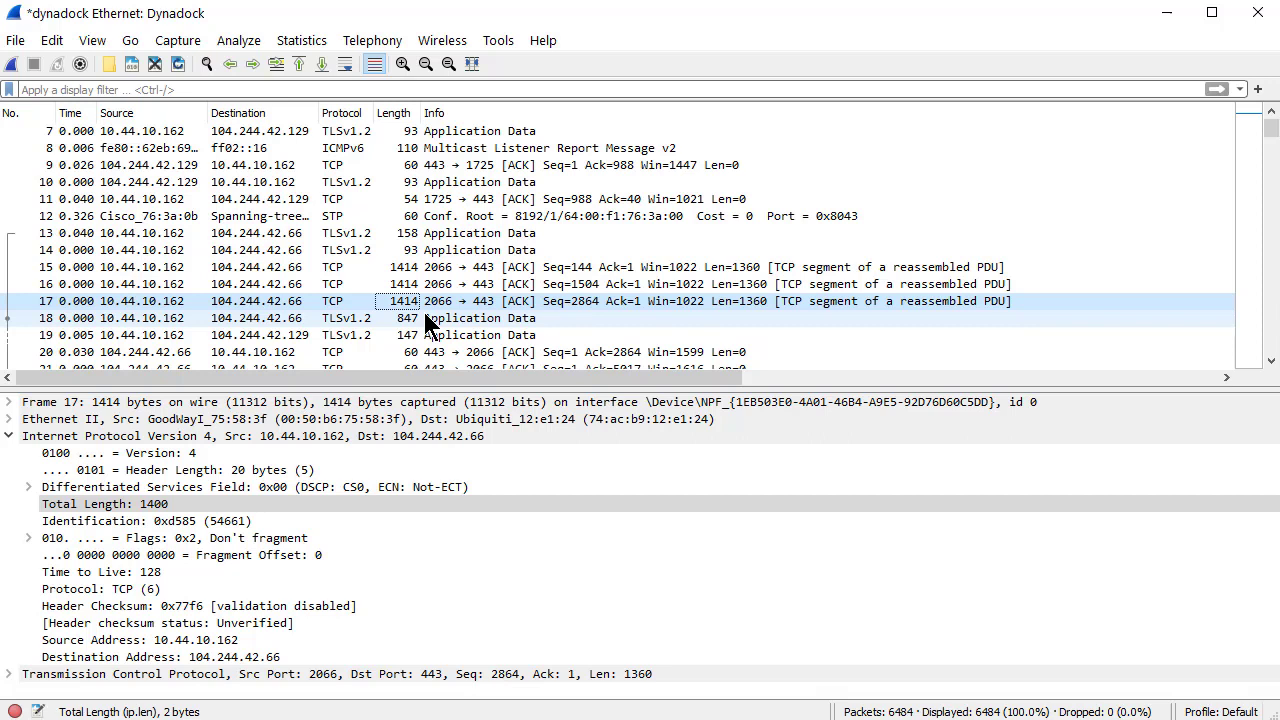
mouse_move(573, 497)
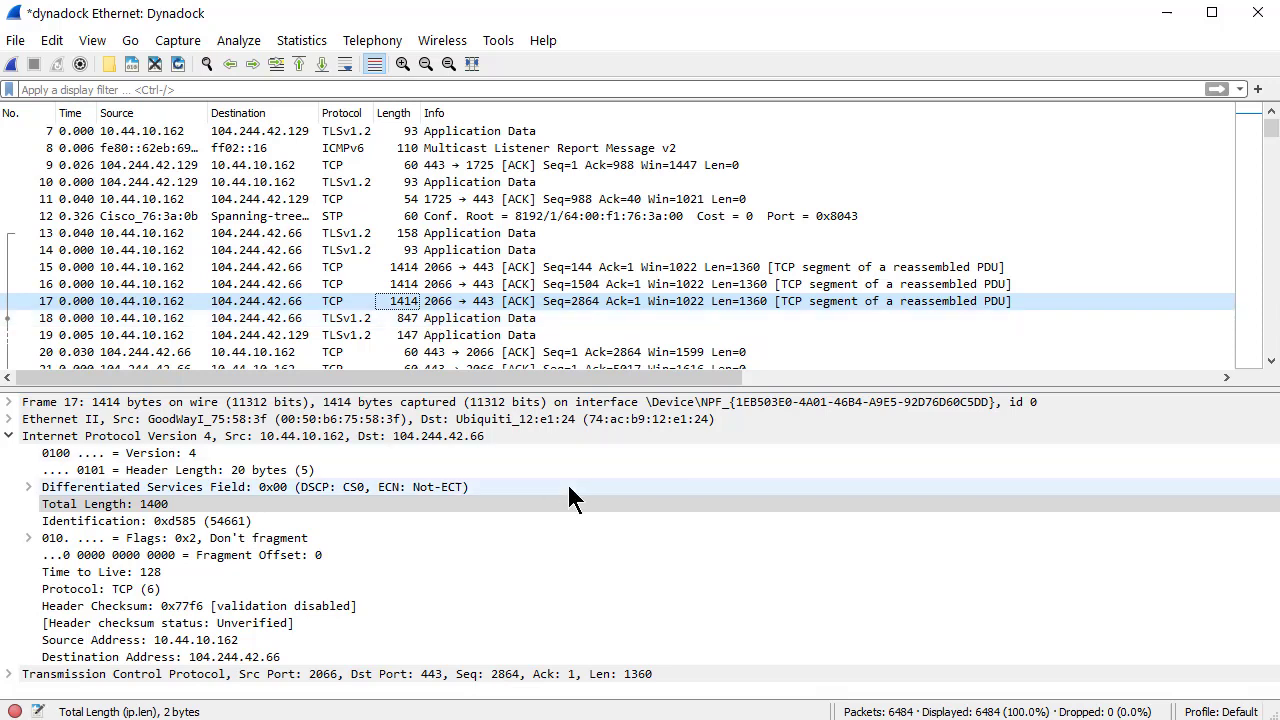
mouse_move(615, 580)
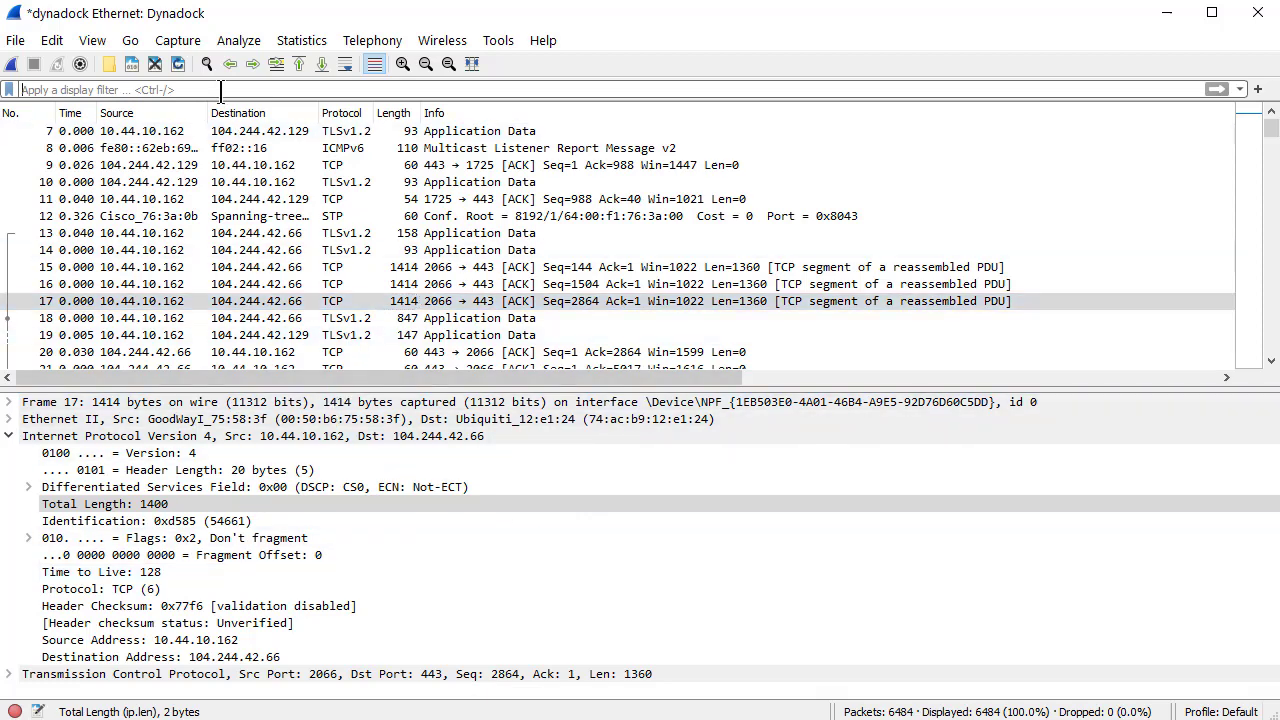
Apply the display filter ip.len in {833, 1400}, leaving 100 of 6484 packets shown
text(ip.len)
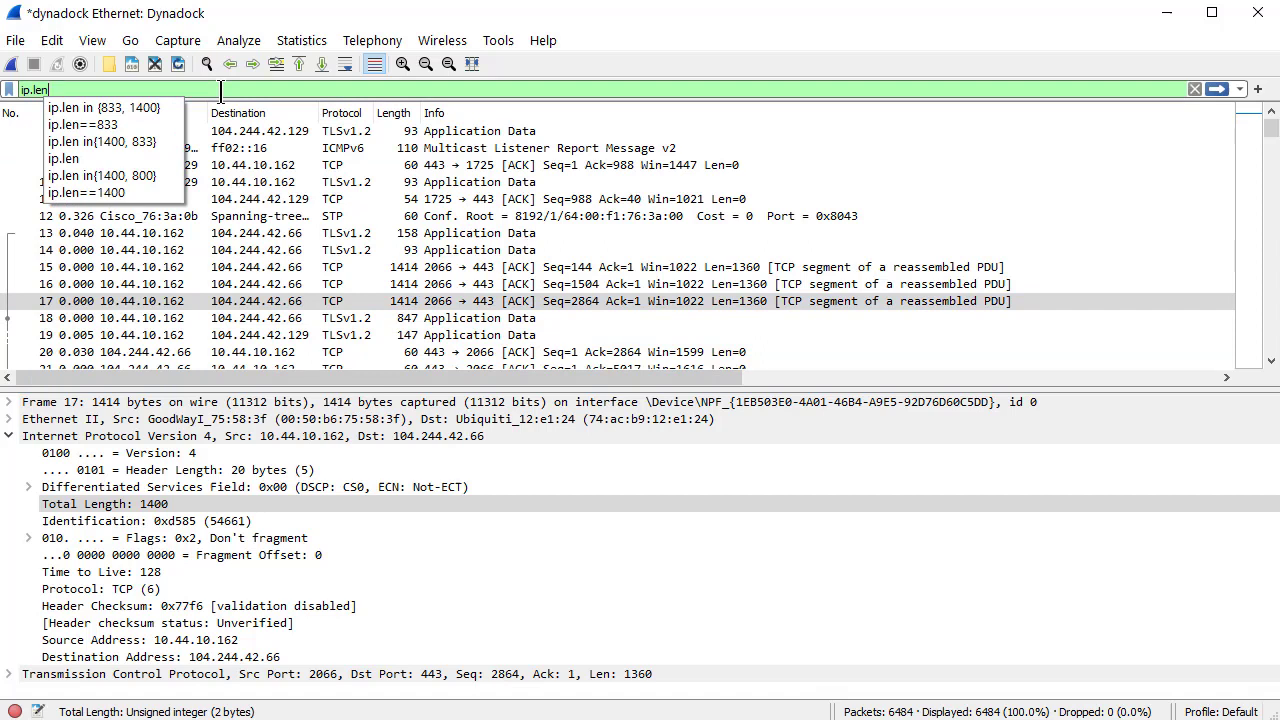
click(100, 107)
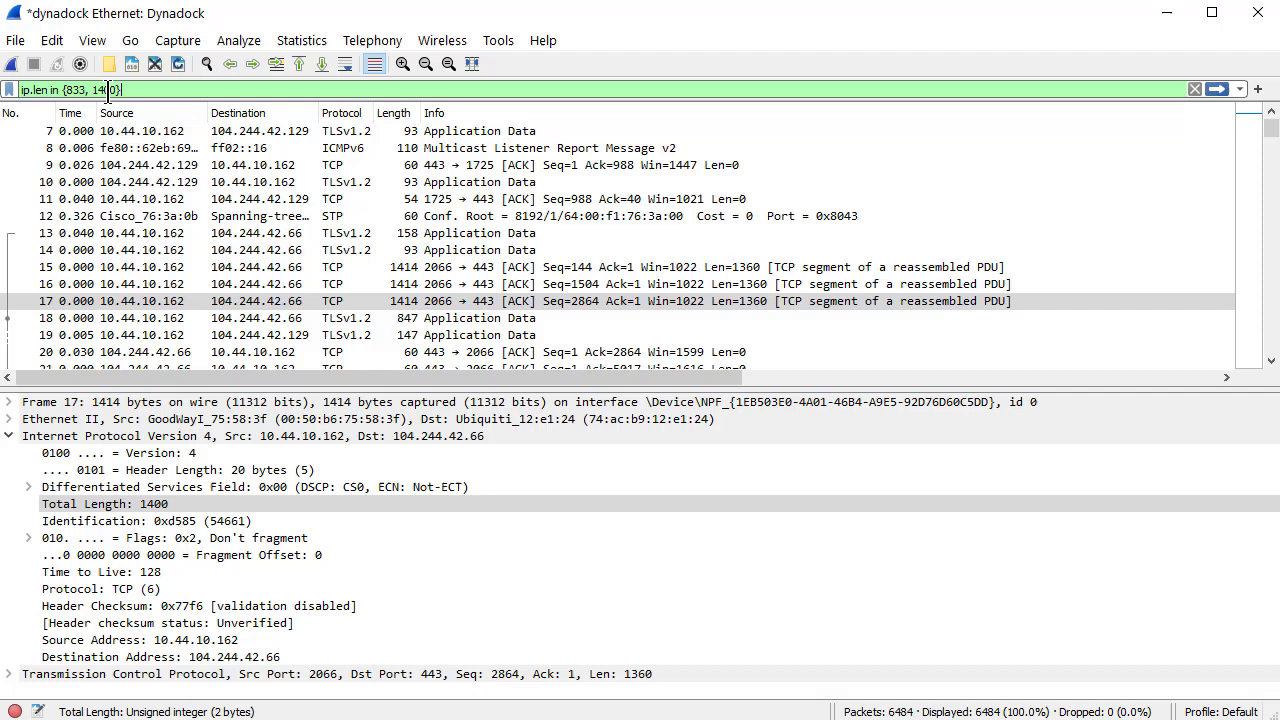
text(0)
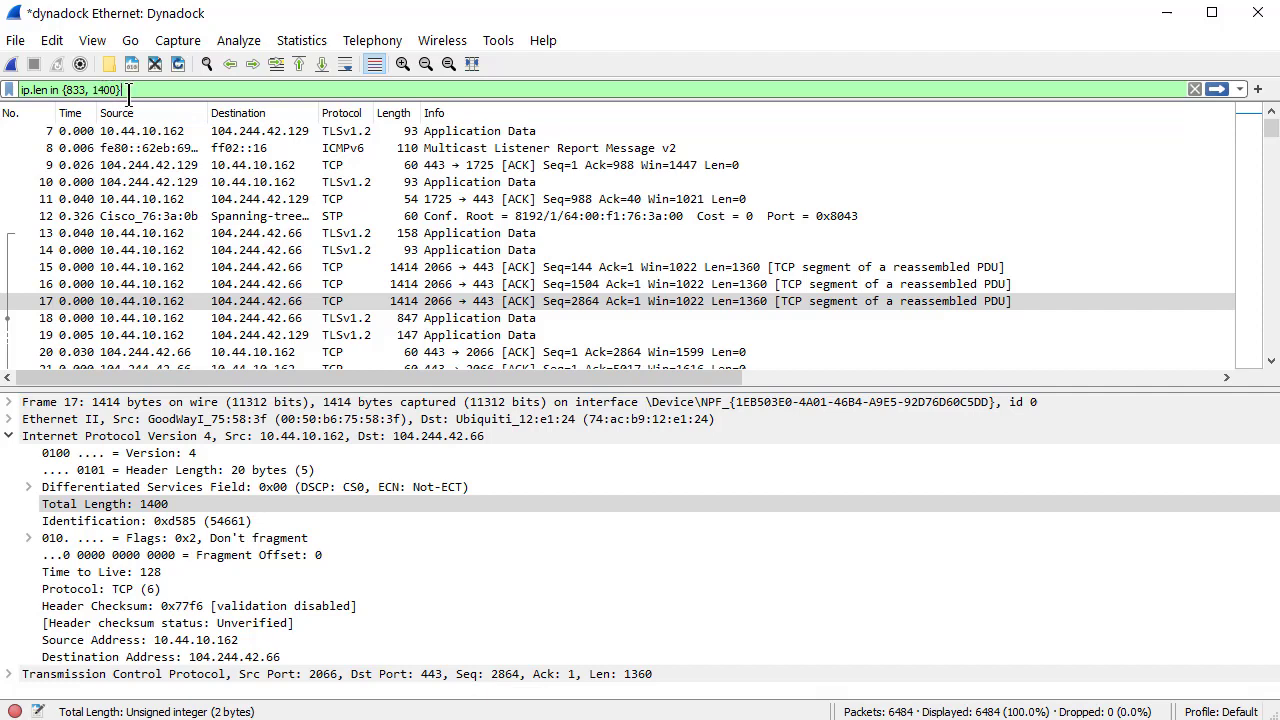
mouse_move(307, 89)
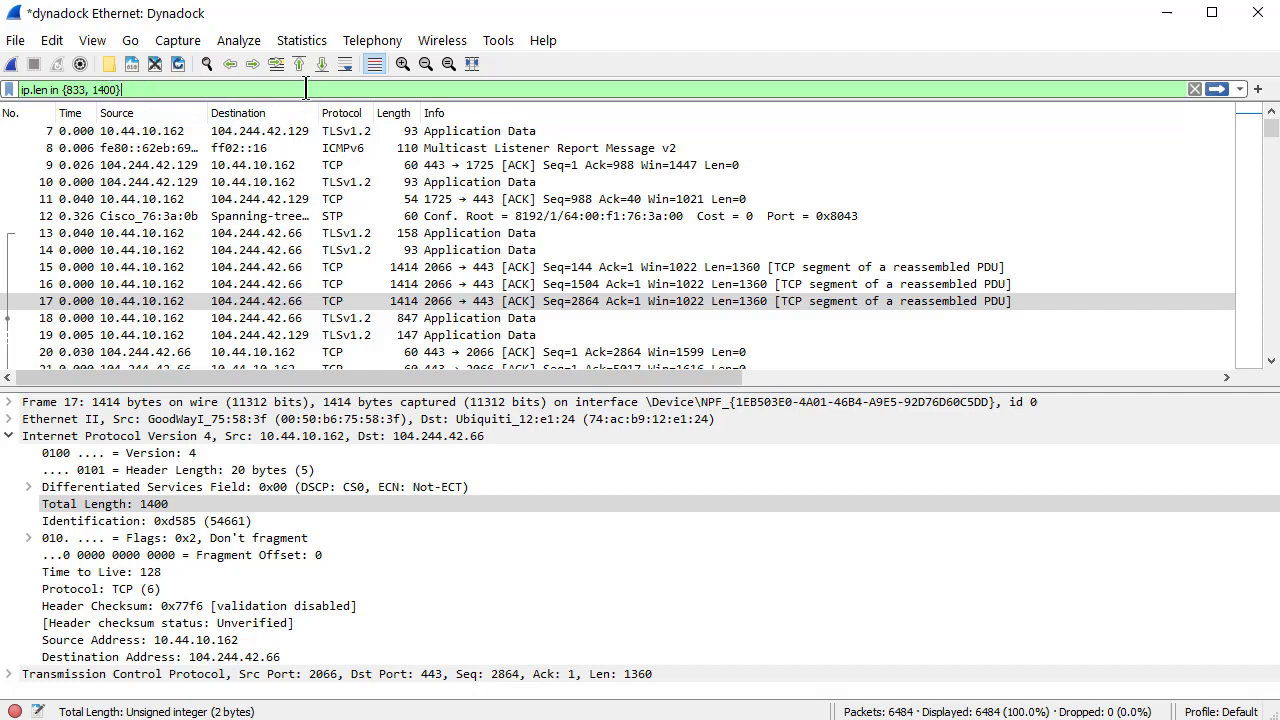
key(Return)
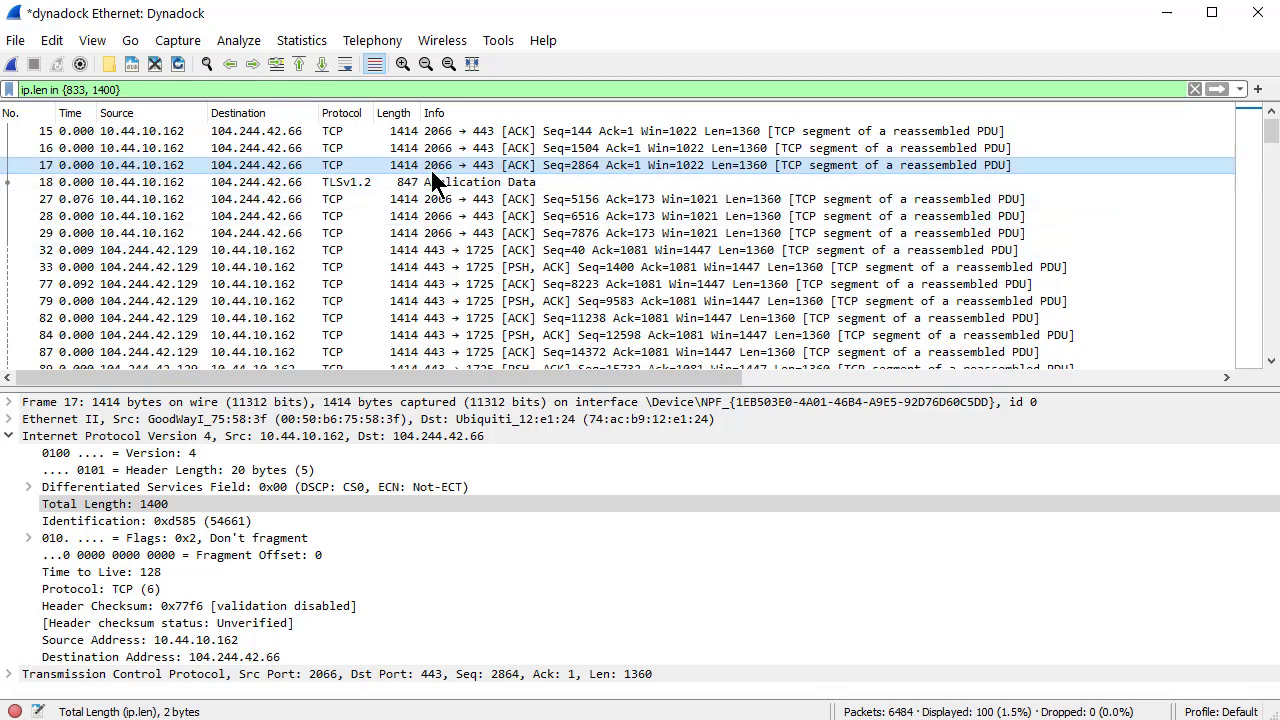
mouse_move(250, 358)
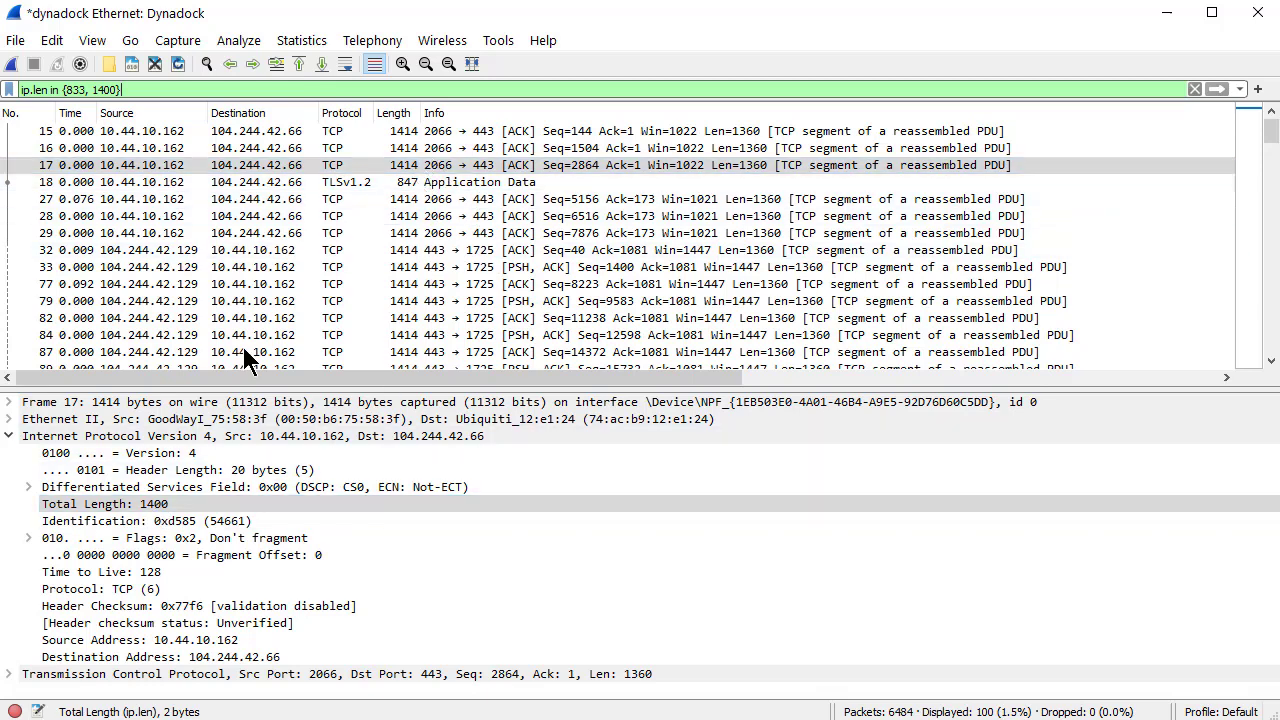